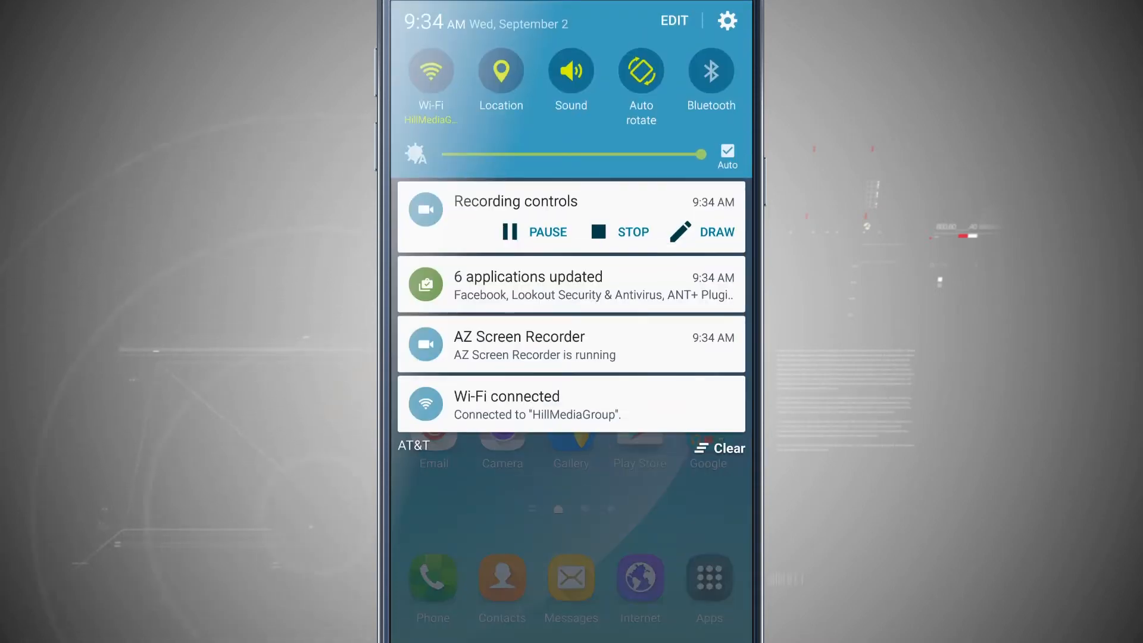
# Step: Reach the Default applications page via Settings > Applications
pyautogui.click(727, 21)
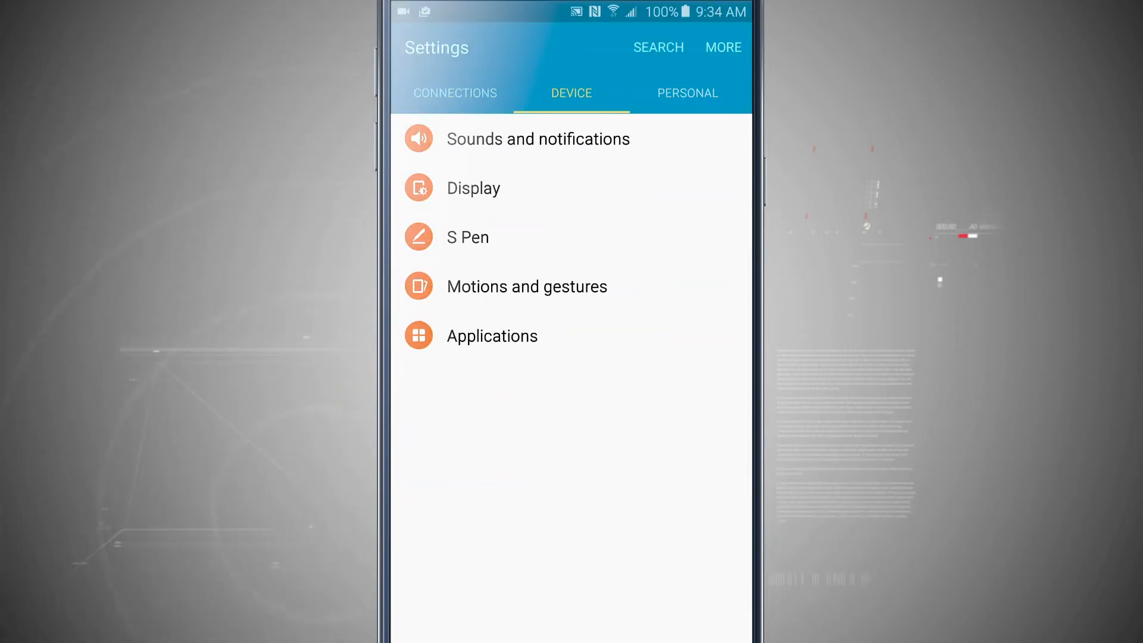
pyautogui.click(493, 335)
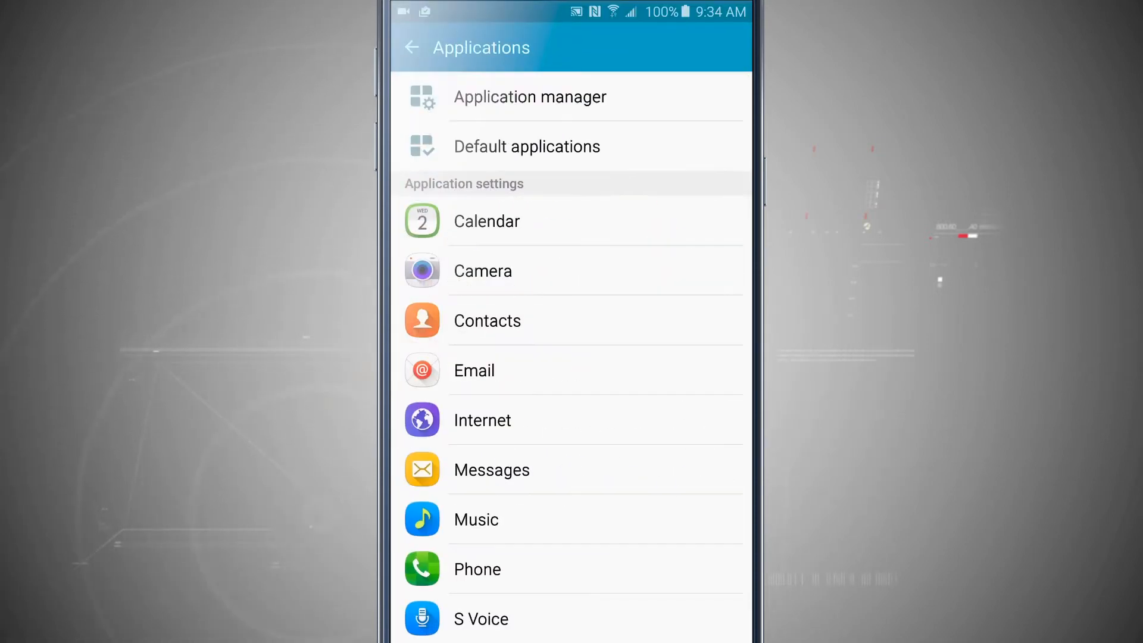
pyautogui.click(526, 147)
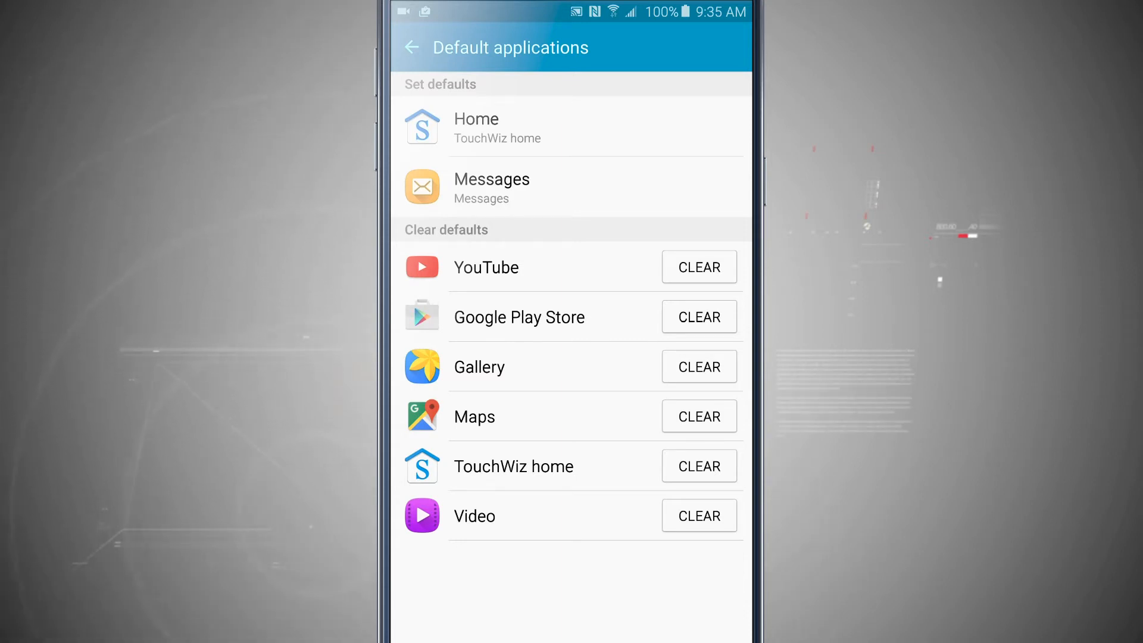
# Step: Clear defaults for YouTube, Play Store, Gallery, Maps, Video and TouchWiz home
pyautogui.click(700, 267)
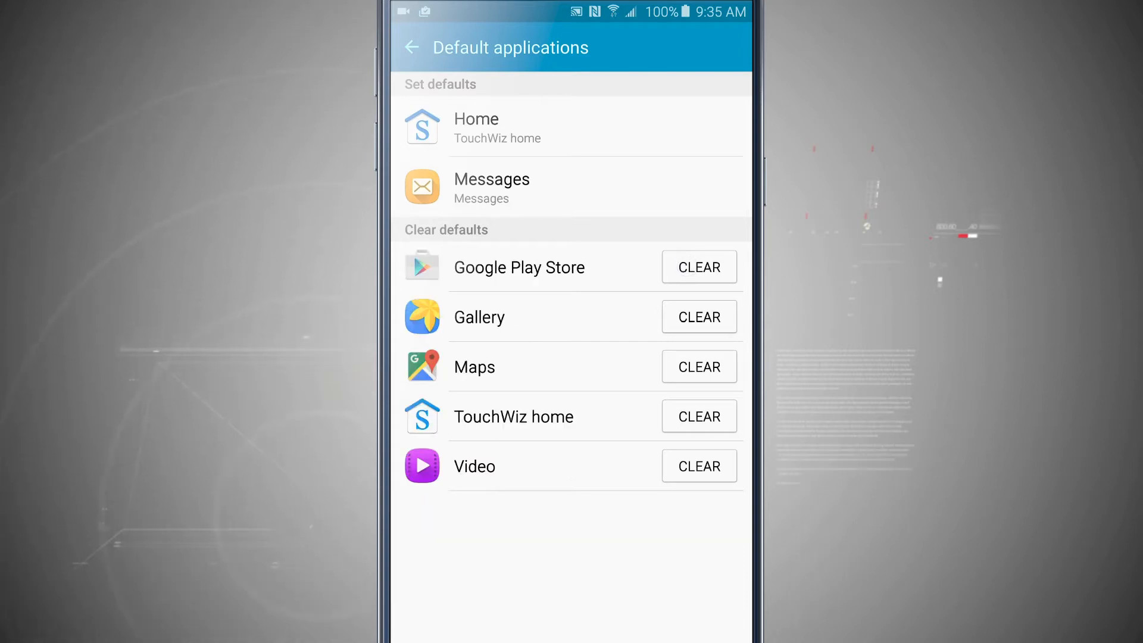
pyautogui.click(698, 267)
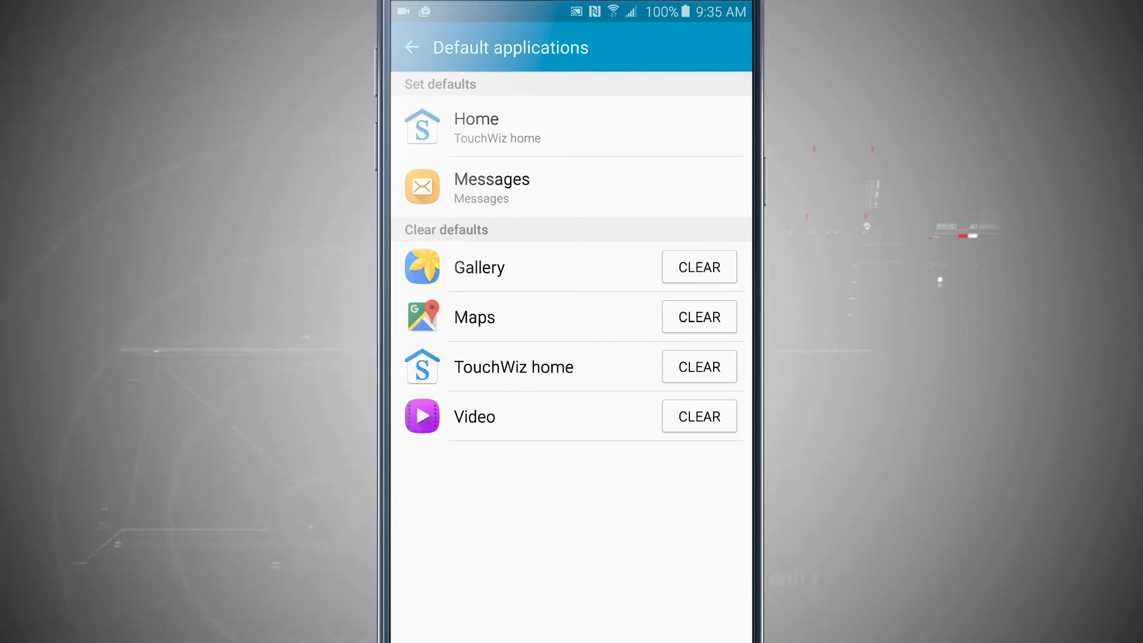
pyautogui.click(699, 267)
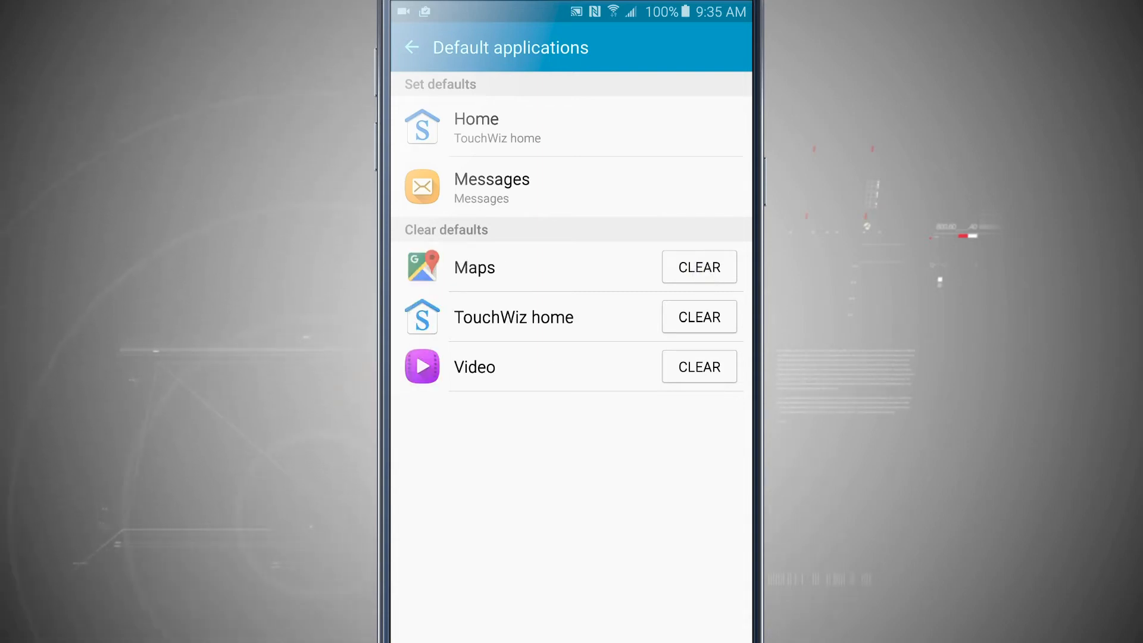
pyautogui.click(699, 266)
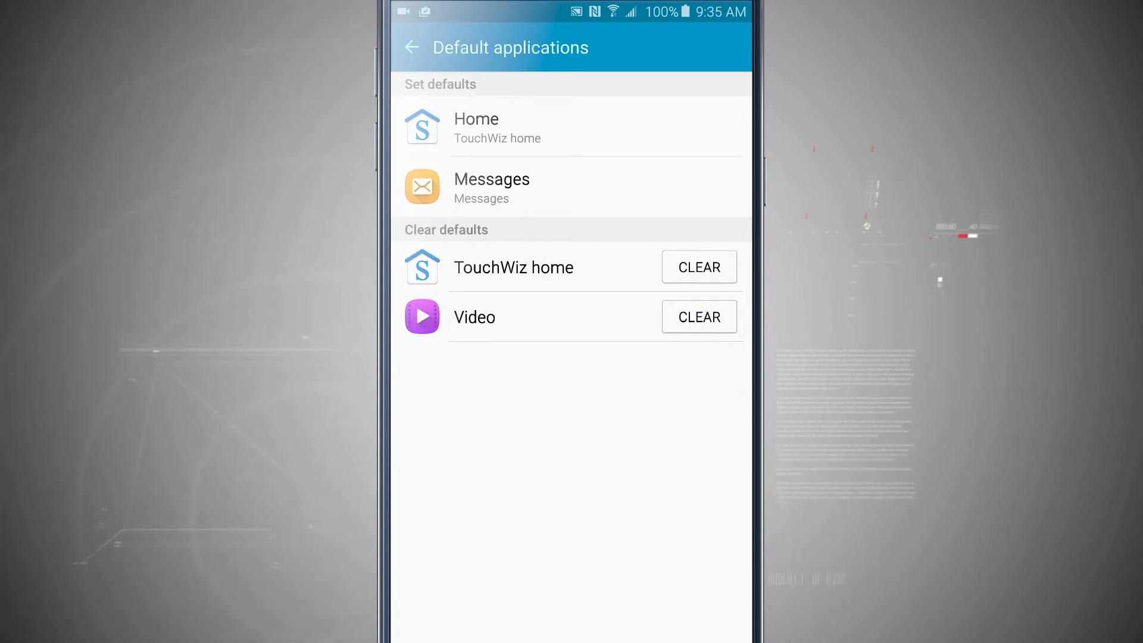
pyautogui.click(699, 317)
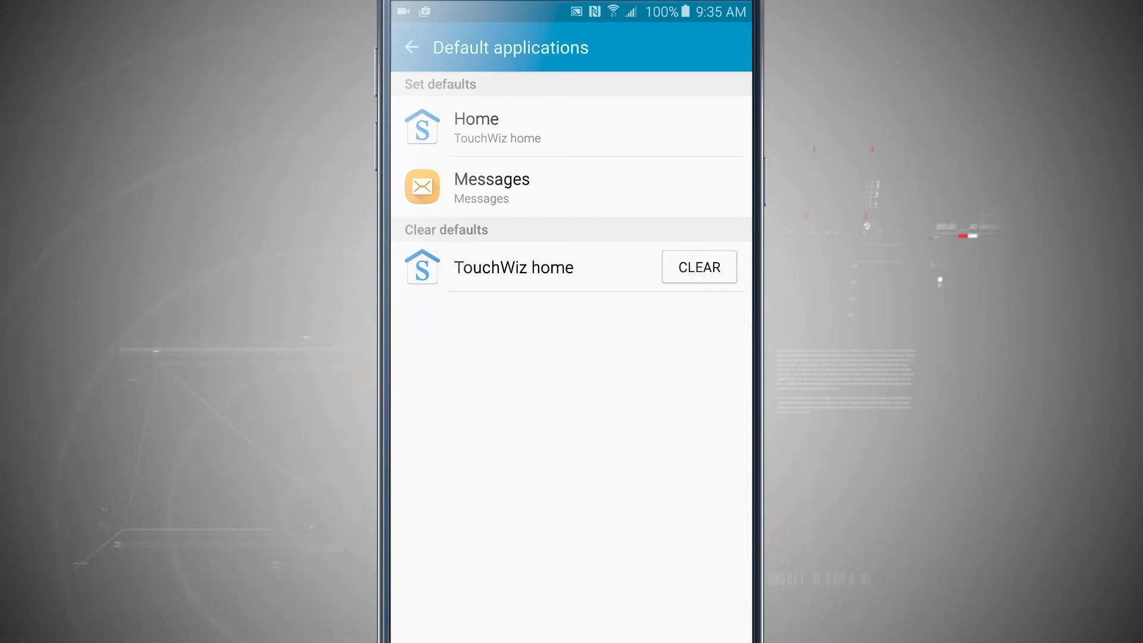
pyautogui.click(698, 267)
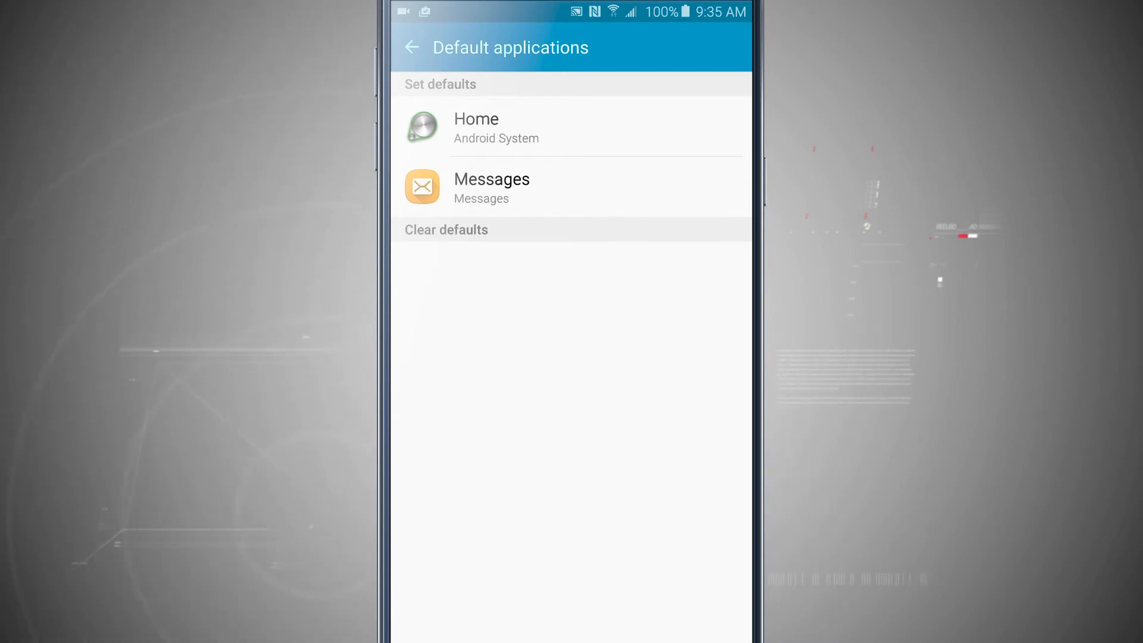
pyautogui.click(491, 140)
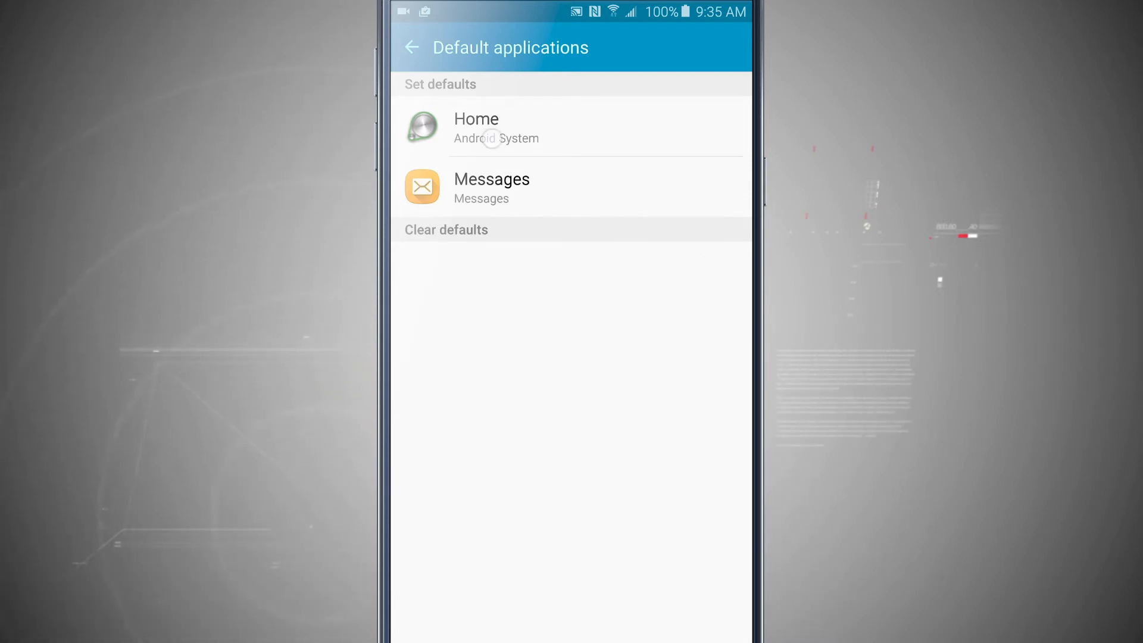
# Step: Choose TouchWiz home as the Home app and return to the defaults list
pyautogui.click(490, 126)
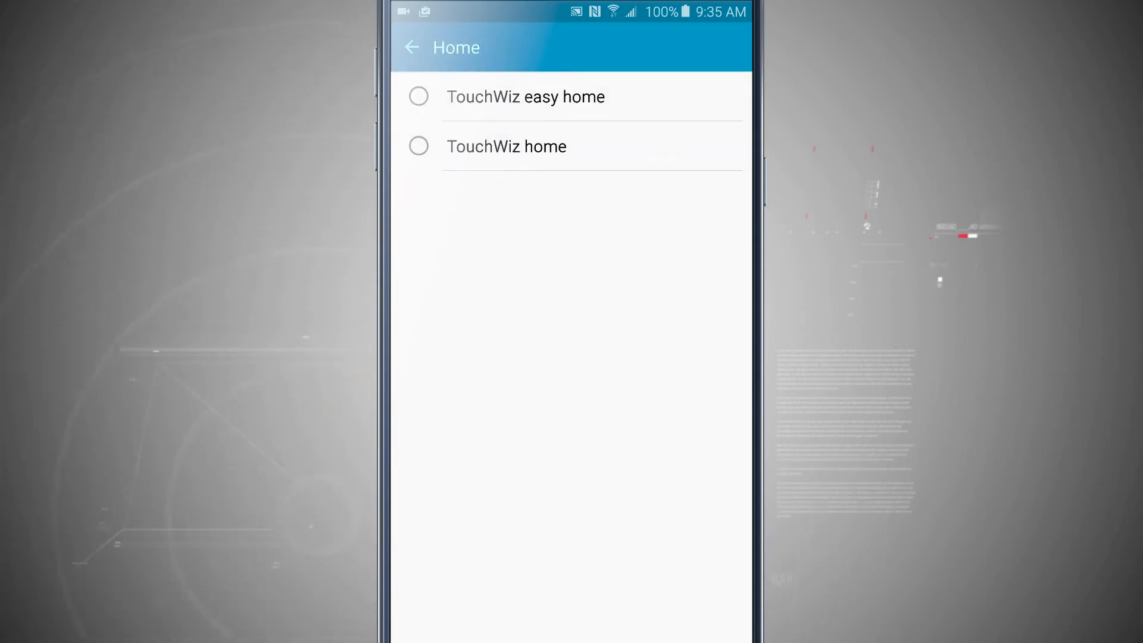
pyautogui.click(419, 147)
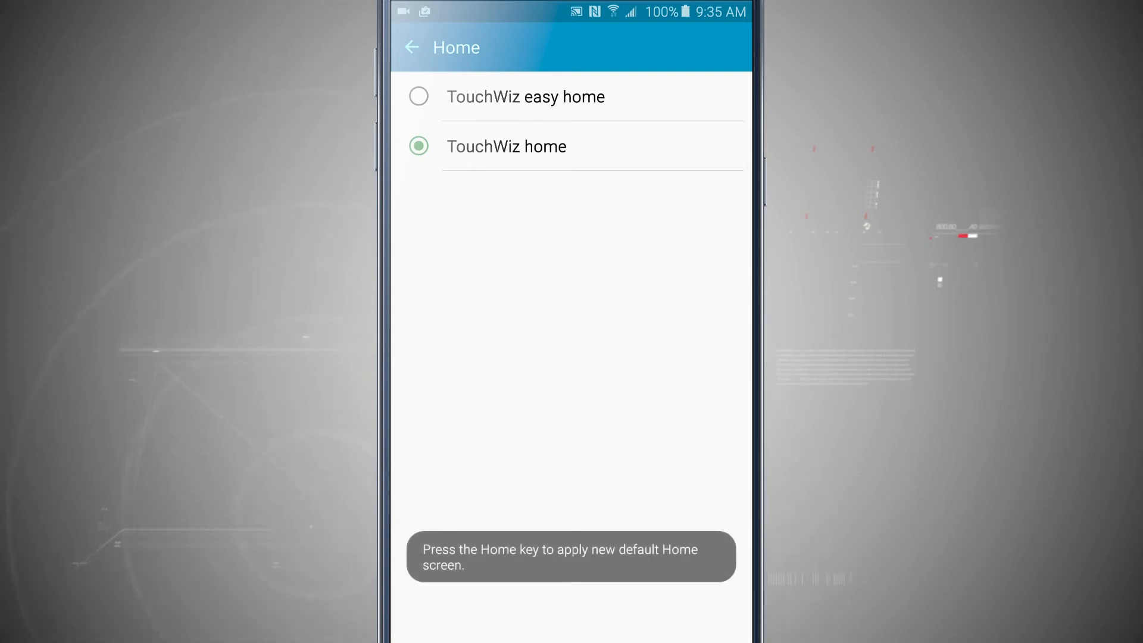
pyautogui.click(414, 46)
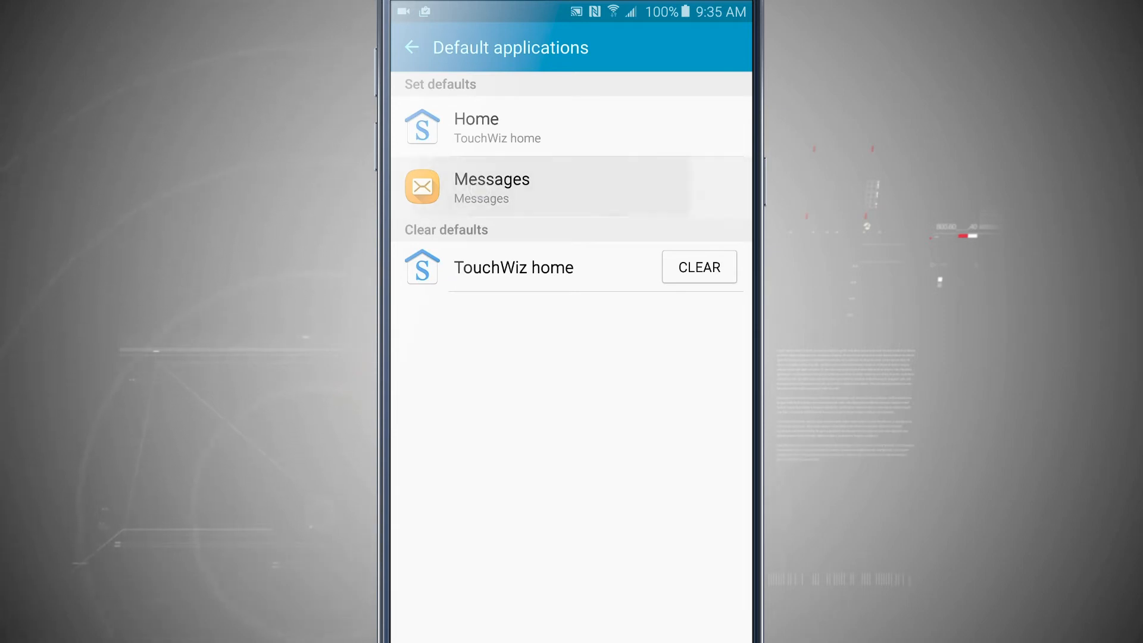
# Step: Switch the default messaging app from Messages to Hangouts and confirm
pyautogui.click(492, 185)
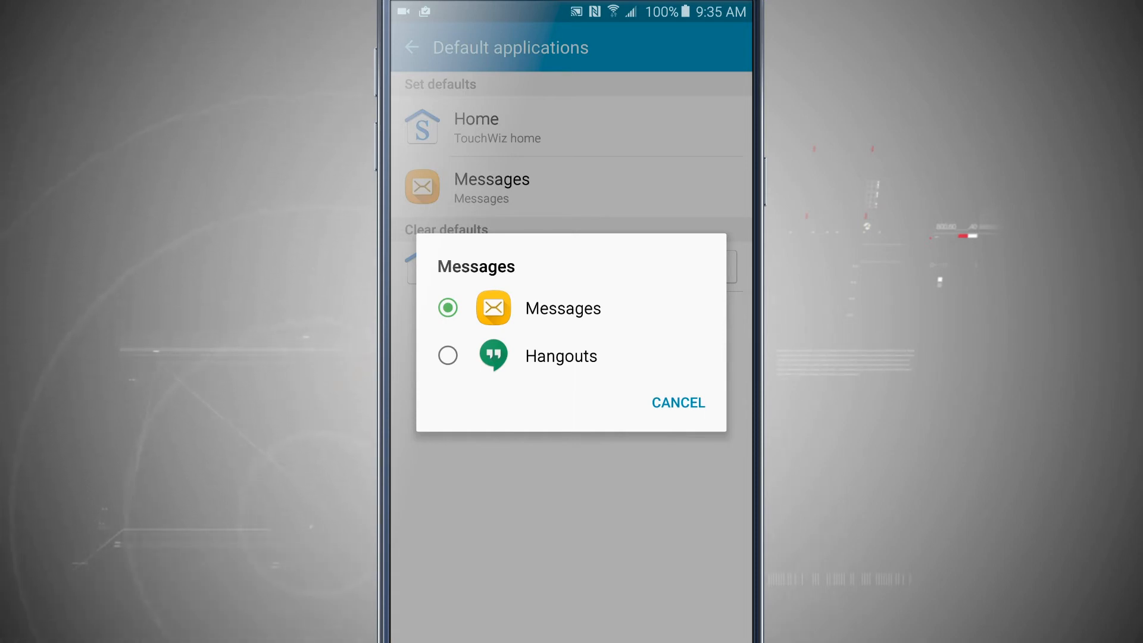
pyautogui.click(560, 356)
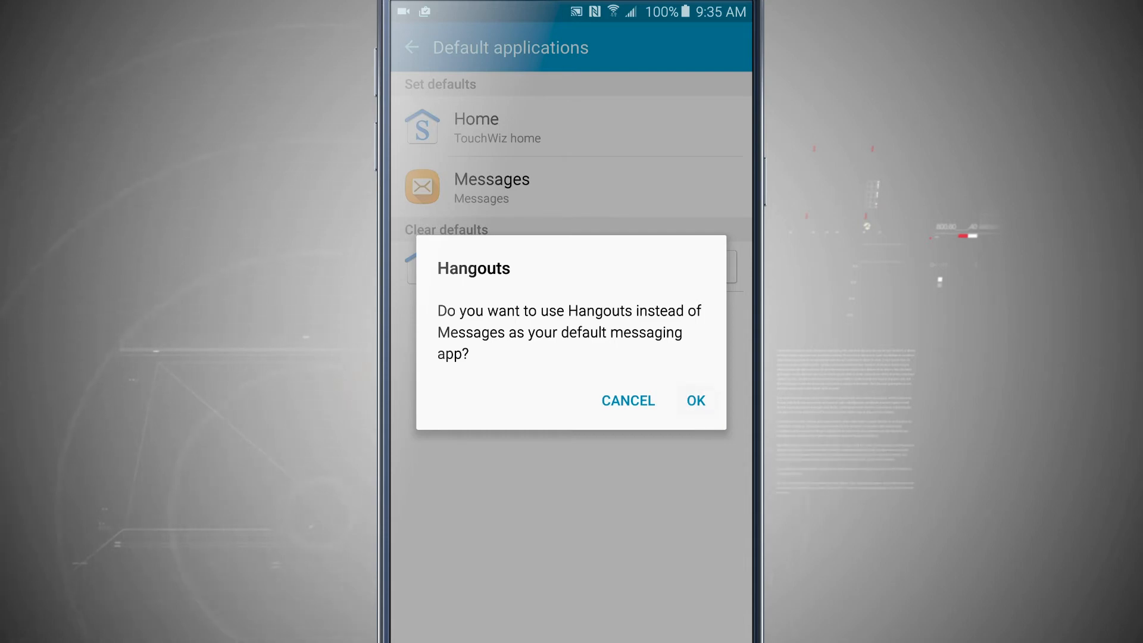
pyautogui.click(695, 400)
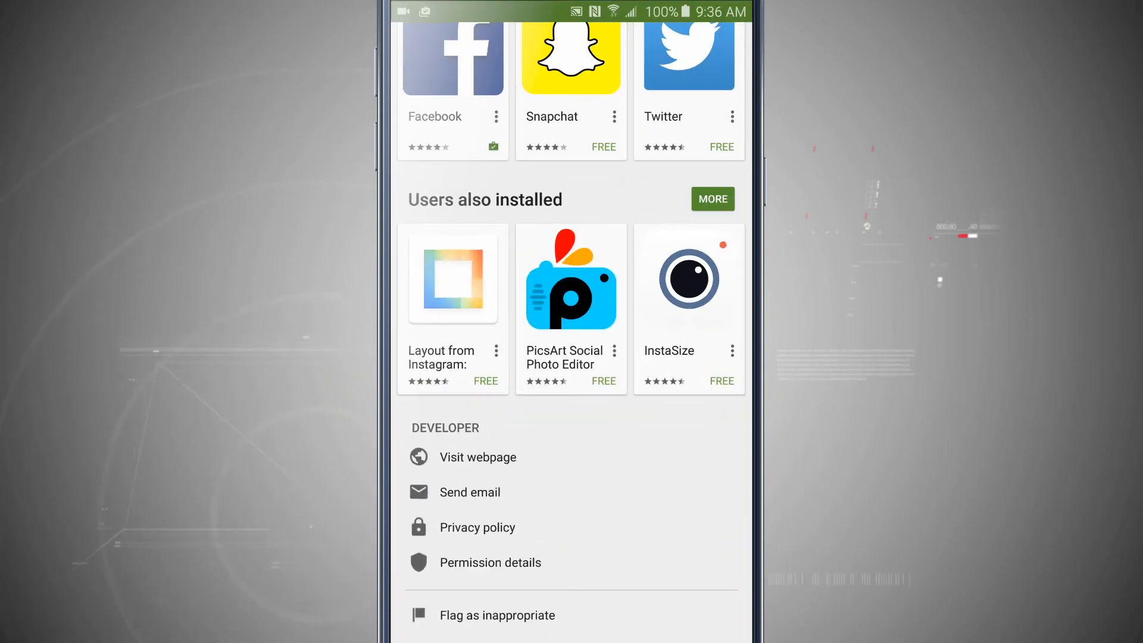
# Step: Visit the developer webpage help.instagram.com, acknowledging the clear-defaults notice
pyautogui.click(476, 457)
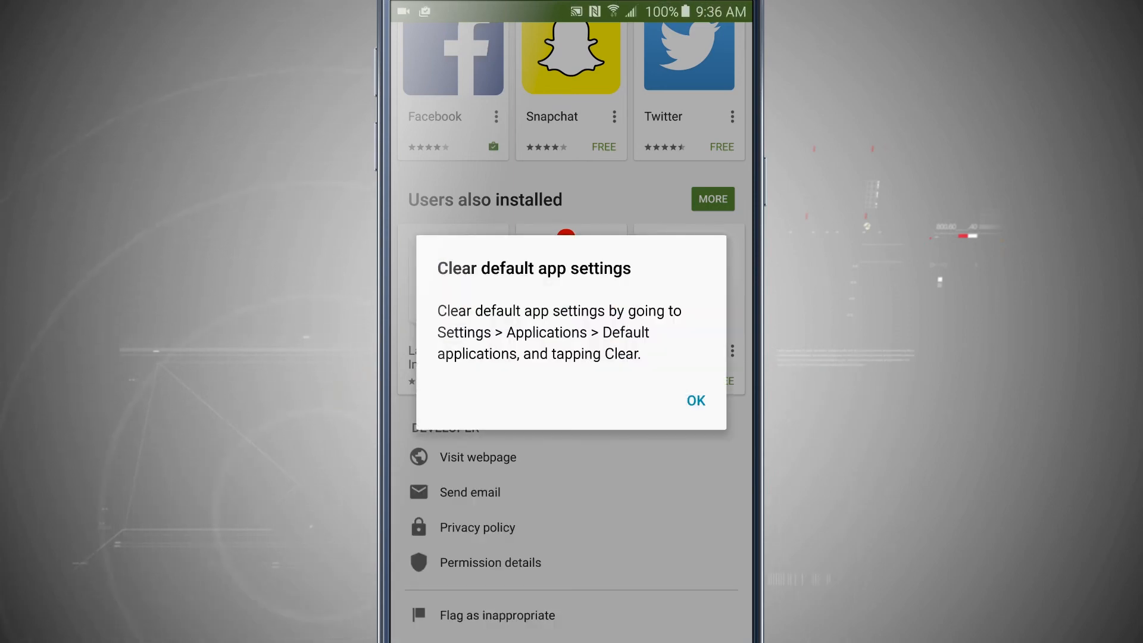
pyautogui.click(695, 400)
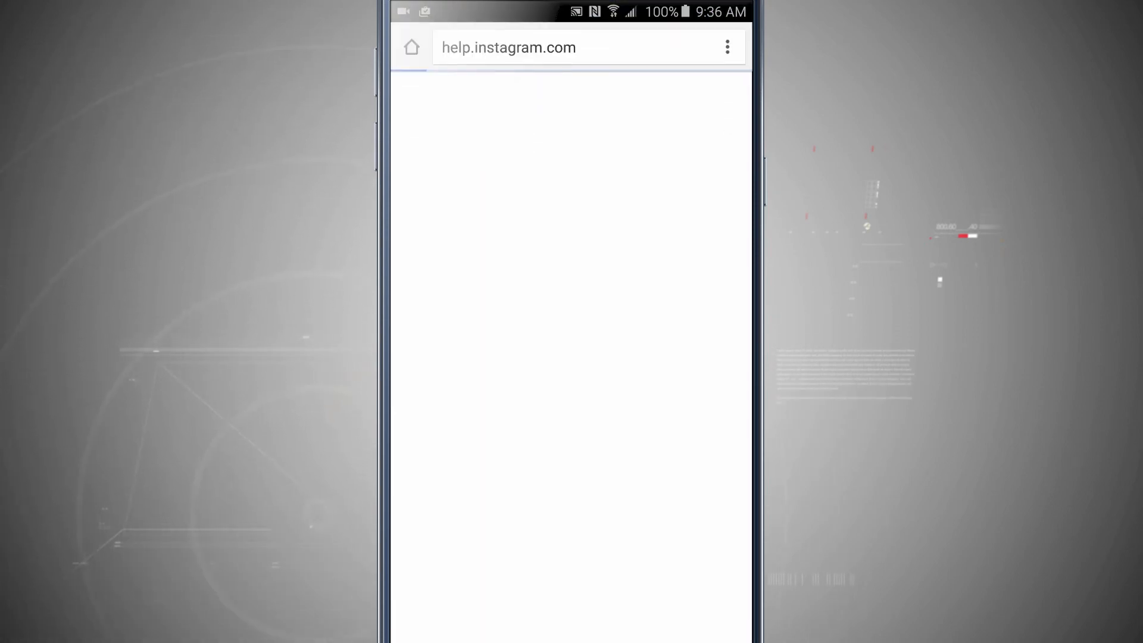